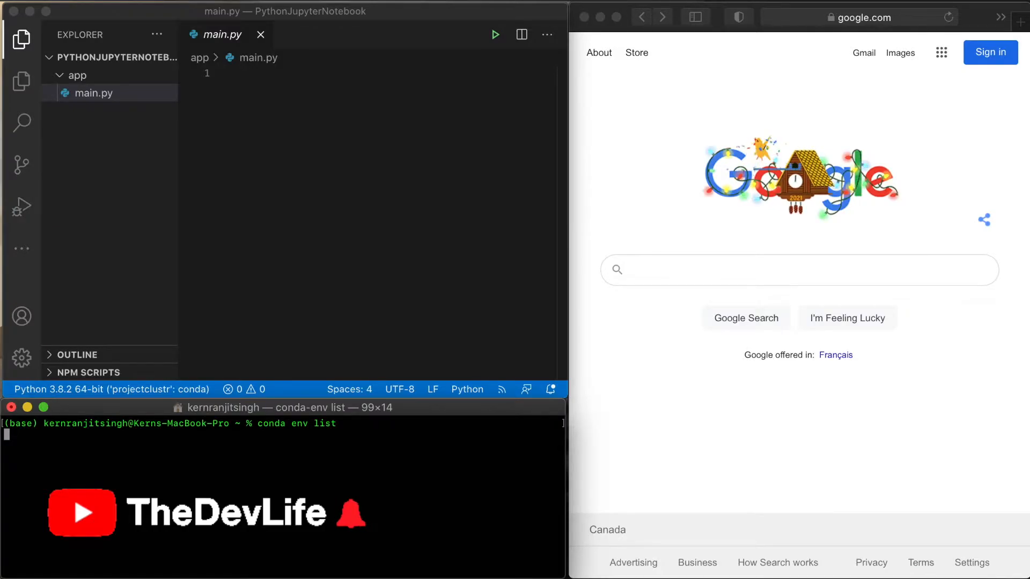
- List the conda environments and create environment jn36 with python=3.6
key(Enter)
text(conda create --)
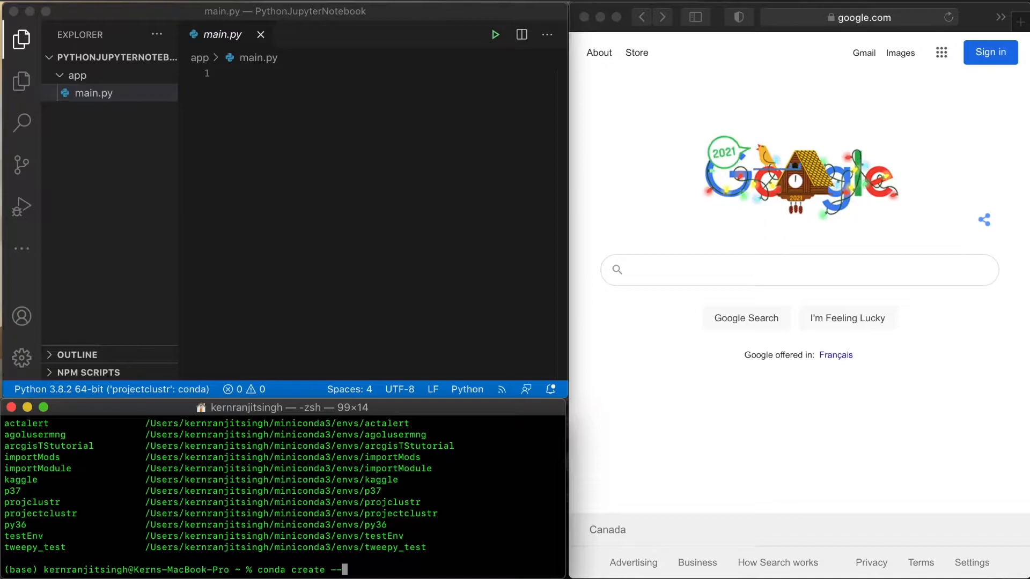
text(name jn)
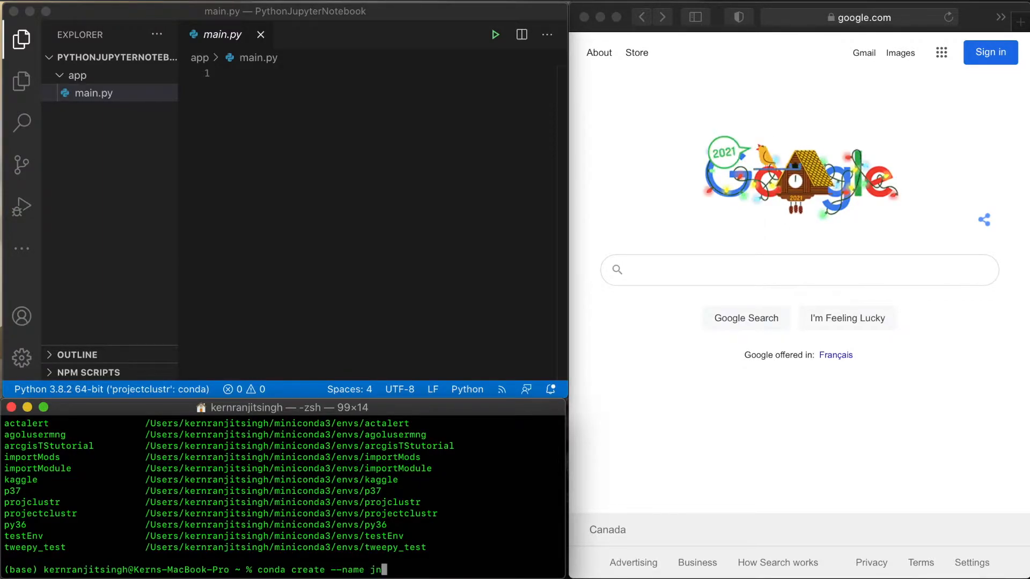
text(36 python=)
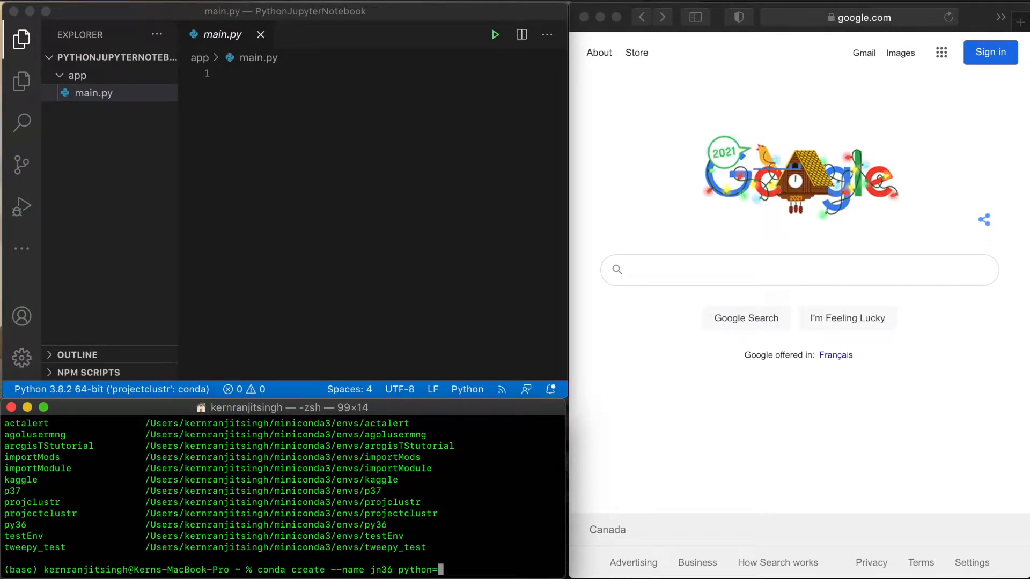
text(3.6)
click(858, 17)
text(conda install be)
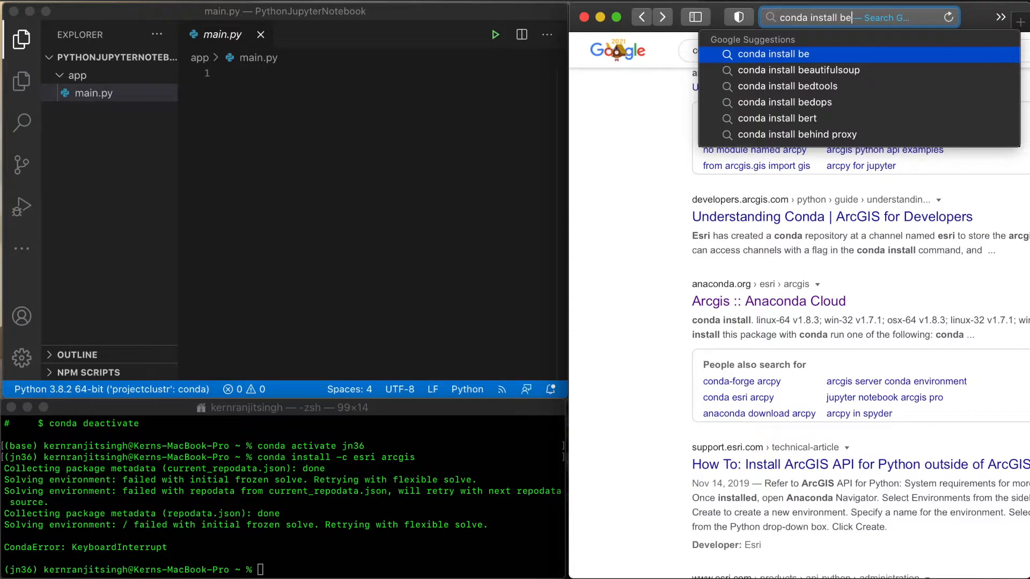
- Find the beautifulsoup4 Anaconda Cloud page and run 'conda install -c anaconda beautifulsoup4'
click(785, 70)
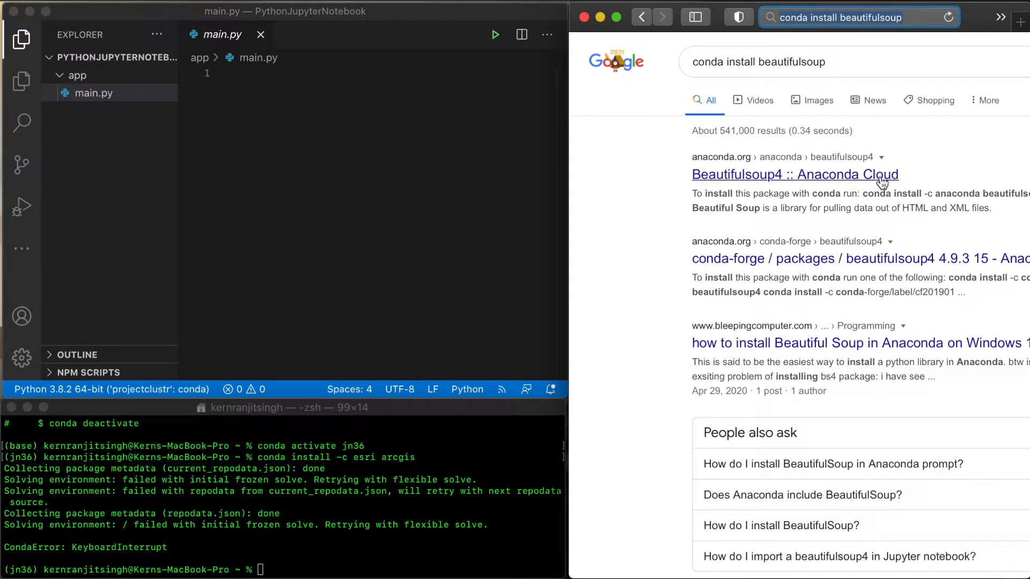
click(795, 174)
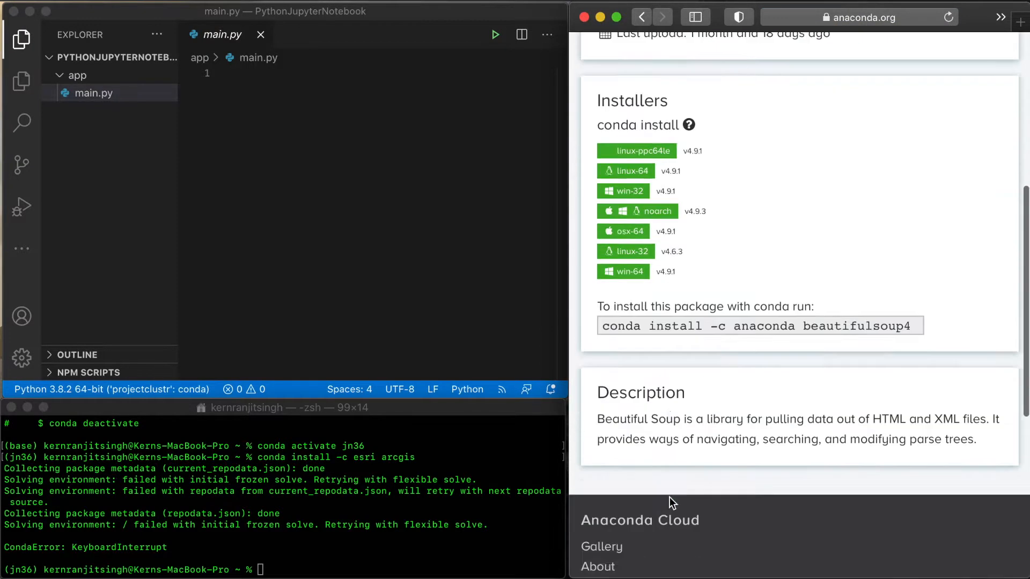
scroll(down, 3)
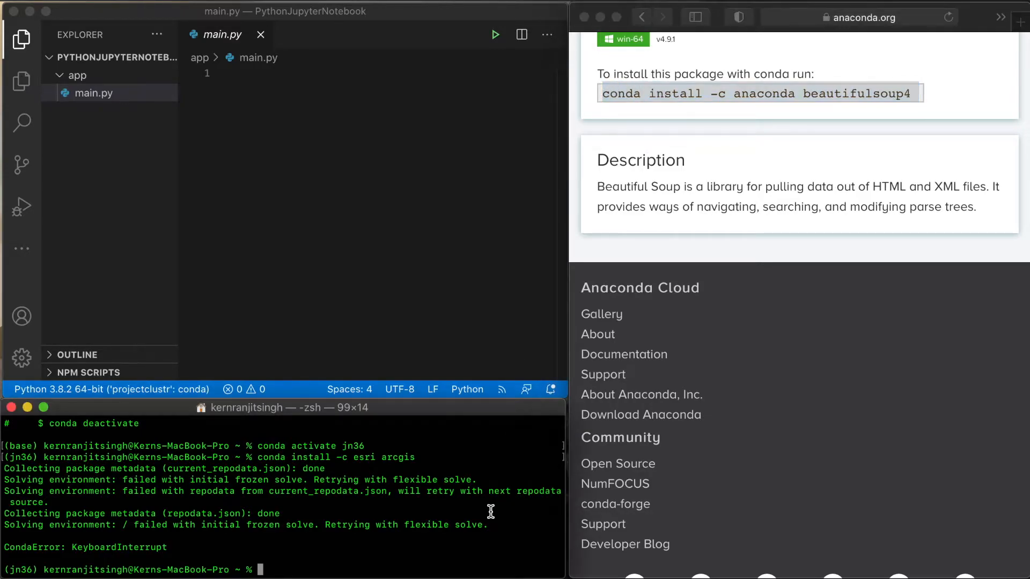
text(conda install -c anaconda beautifulsoup4)
text(/)
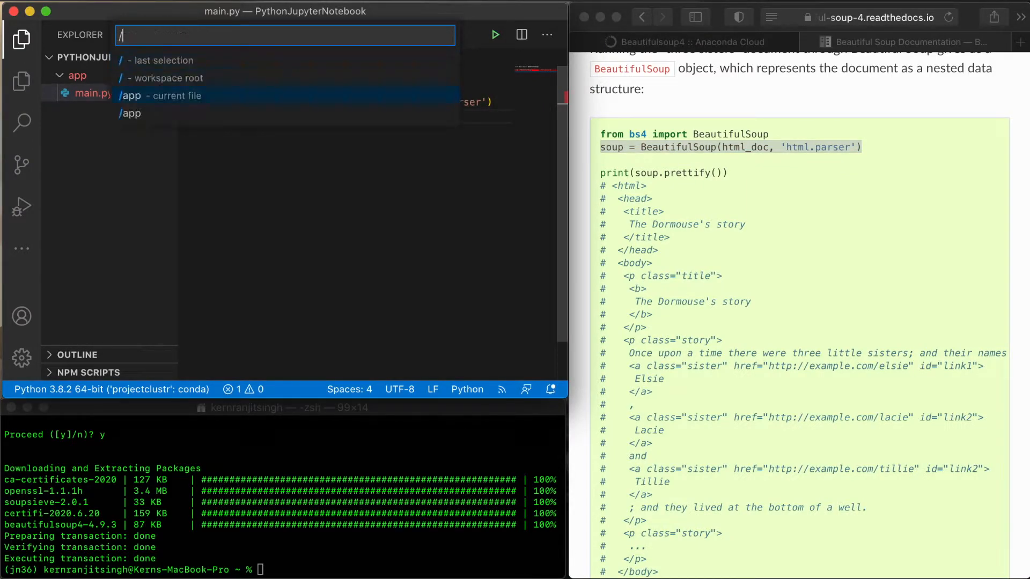
- Add sources/index.html with '<p>This is a sample paragraph</p>'; make main.py open, parse and print(soup)
text(sources/index.ht)
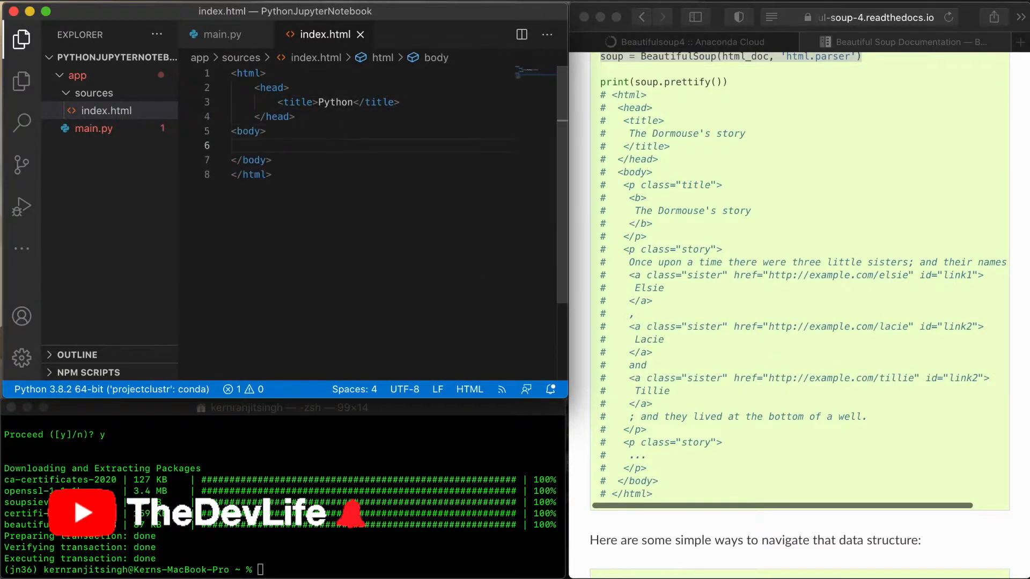
text(<p>This is a sample paragraph</p>)
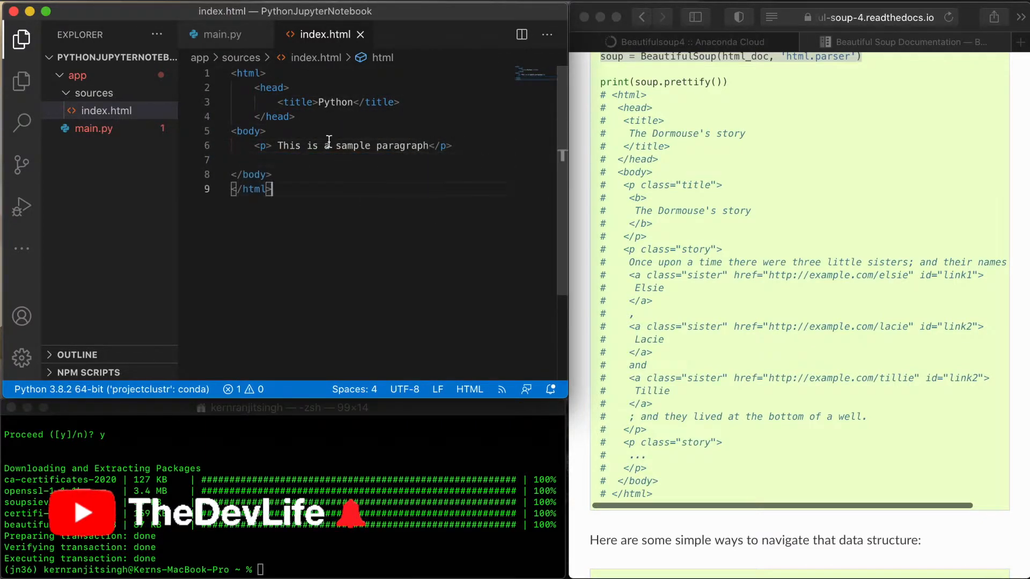
click(222, 34)
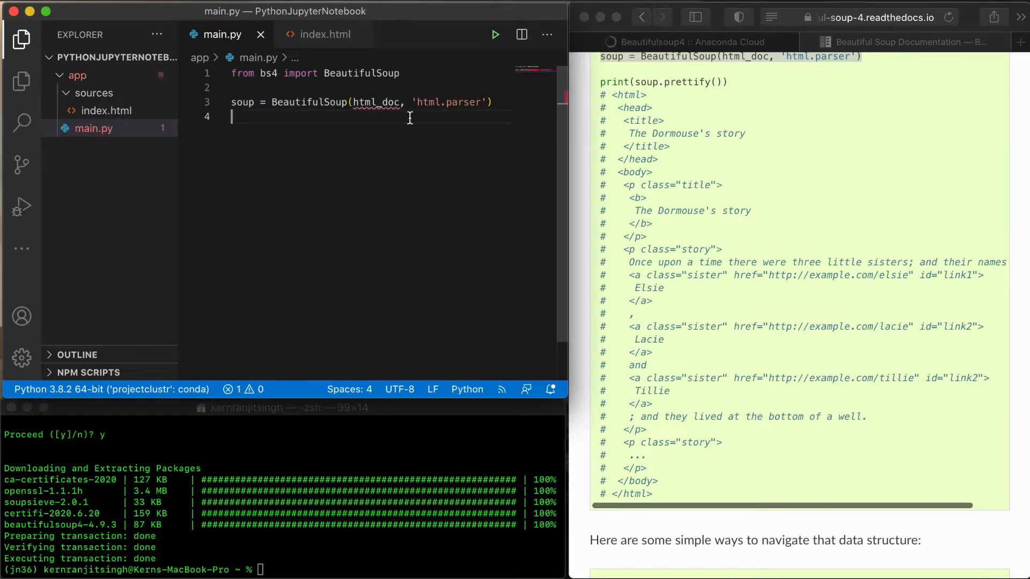
text(html_doc =)
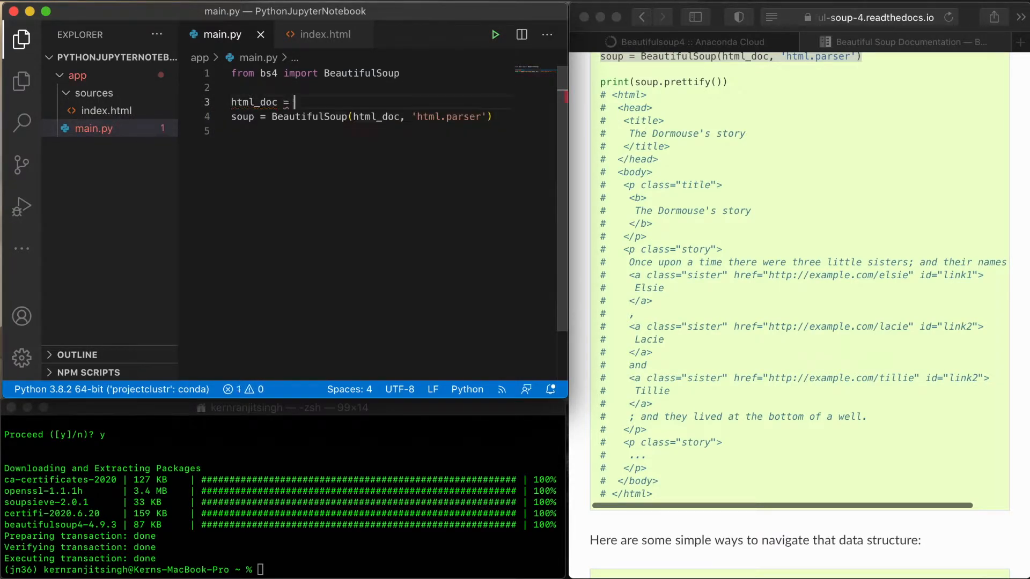
text(open(r""))
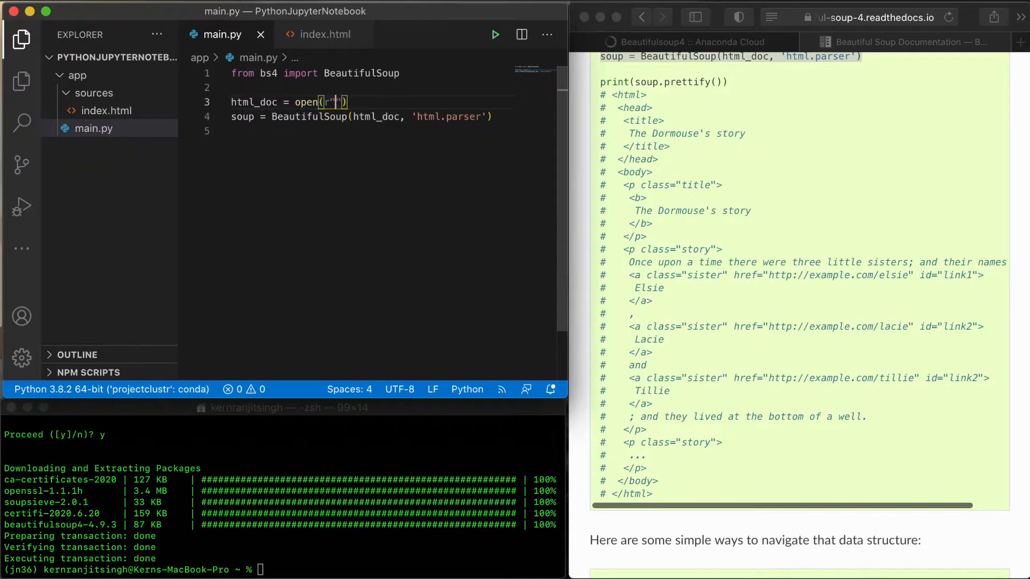
text(/PythonJupyterNotebook/app/sources/index.html)
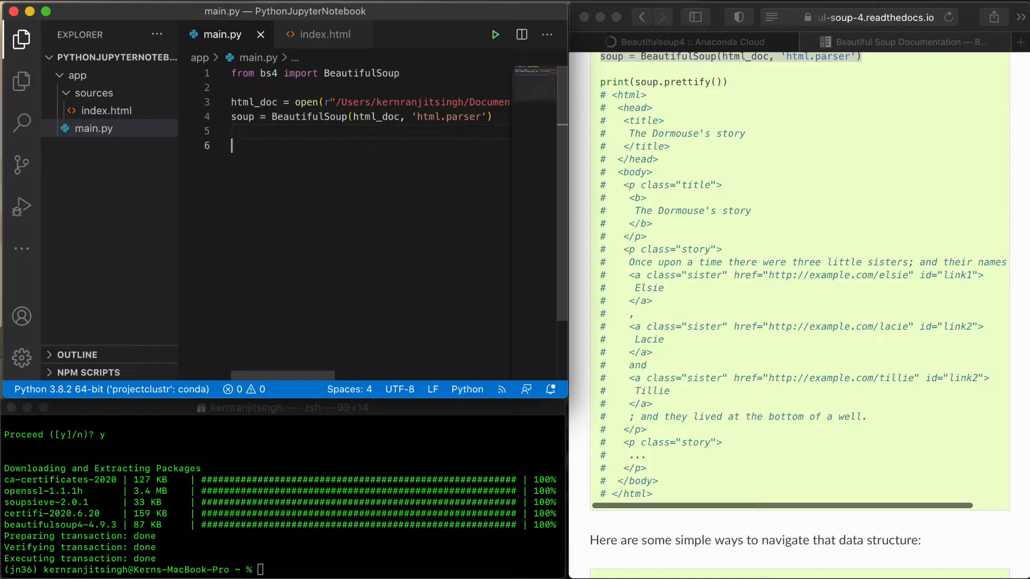
text(print(s)
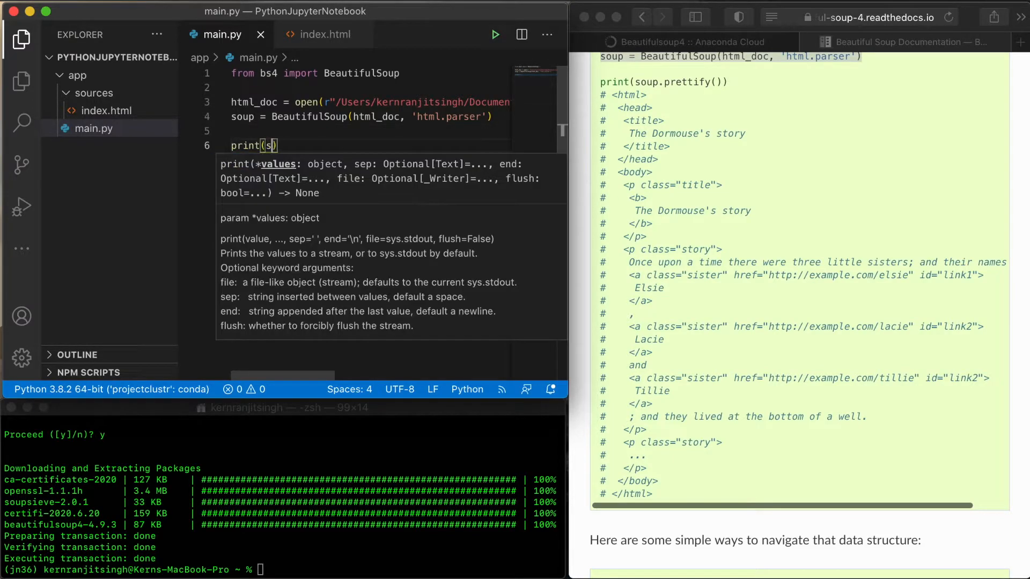
text(oup)
click(284, 569)
text(py)
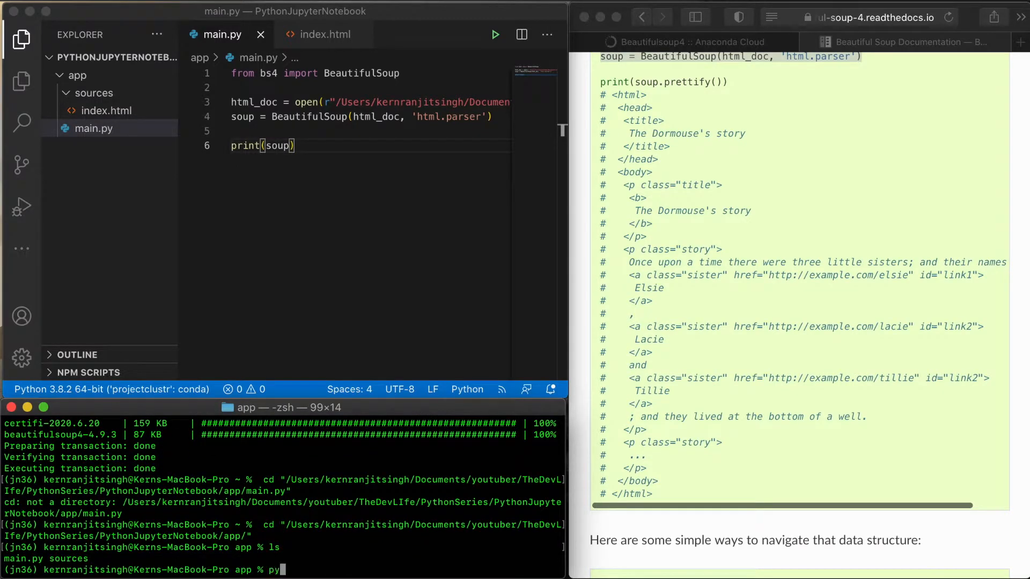
- Run 'python main.py' and select the printed index.html markup to compare
text(thon main.py)
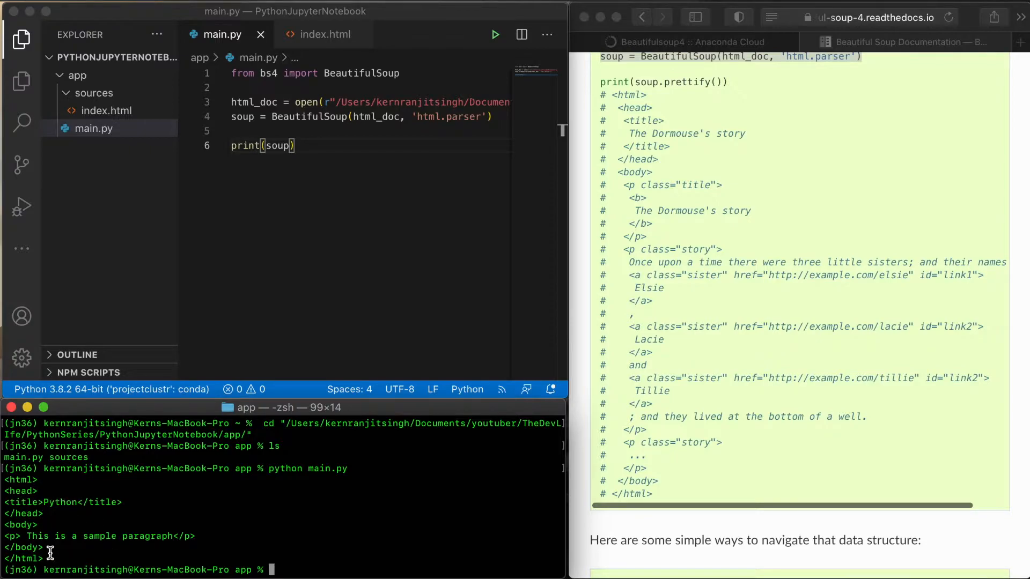
drag(6, 480, 43, 558)
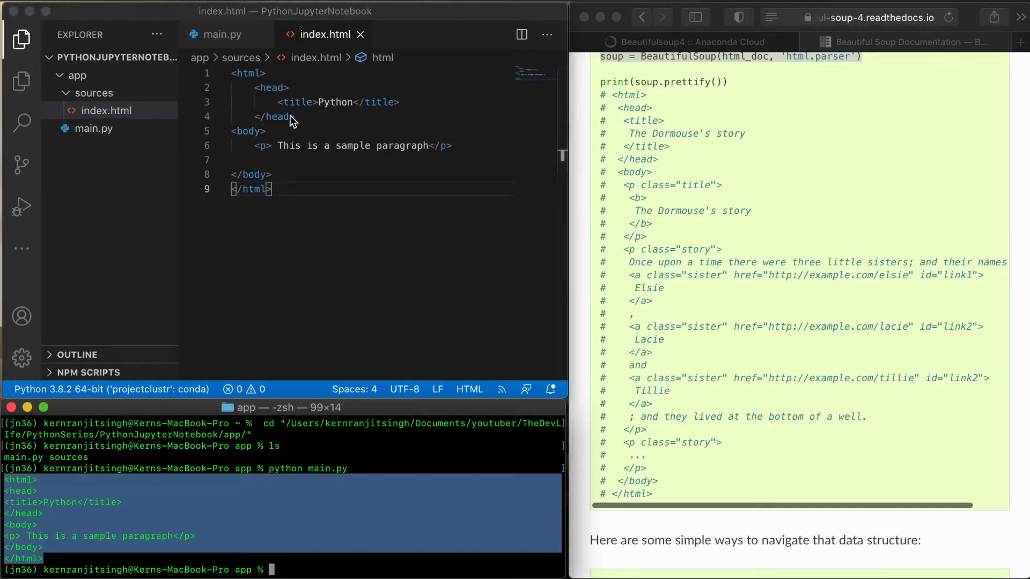
click(220, 34)
text(conda li)
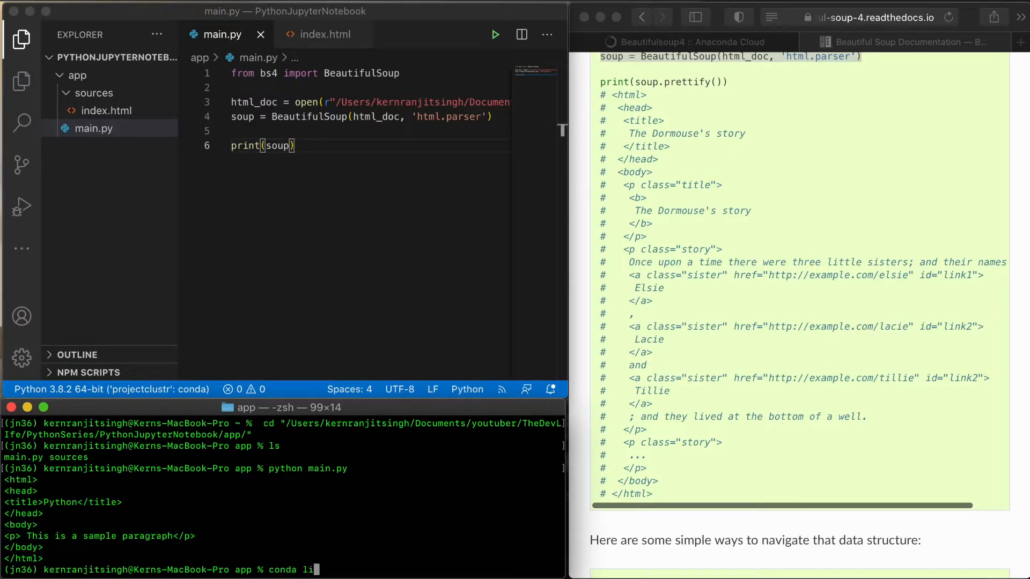
- List jn36's packages and install ipykernel with 'conda install -c anaconda ipykernel'
key(Enter)
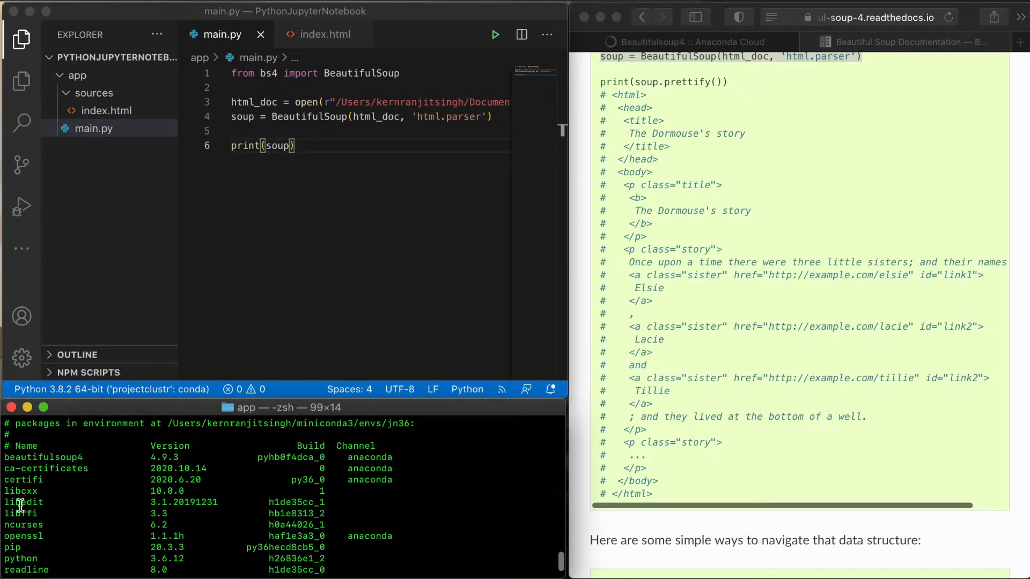
scroll(down, 3)
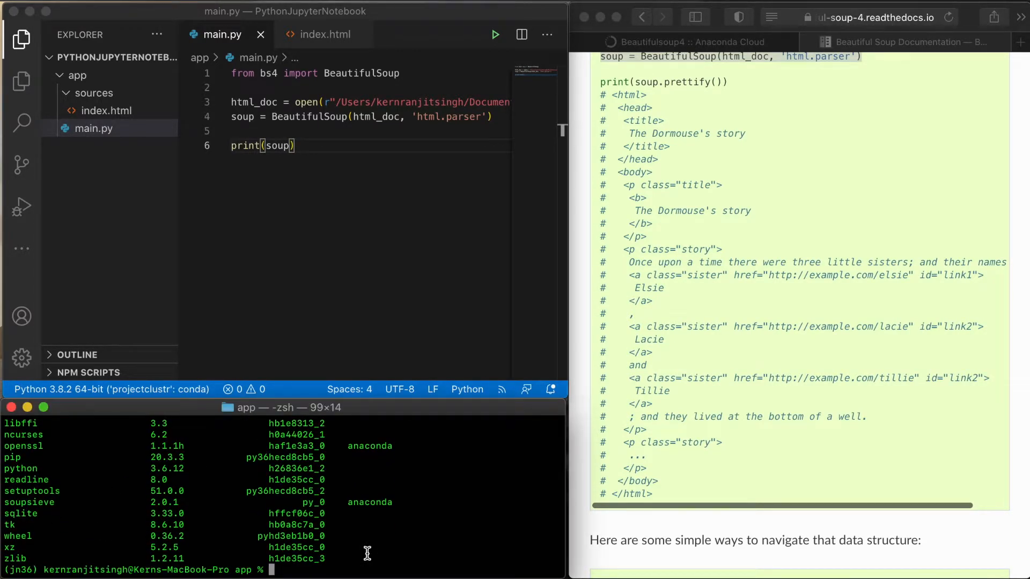
text(conda install -c anaconda ipykernel)
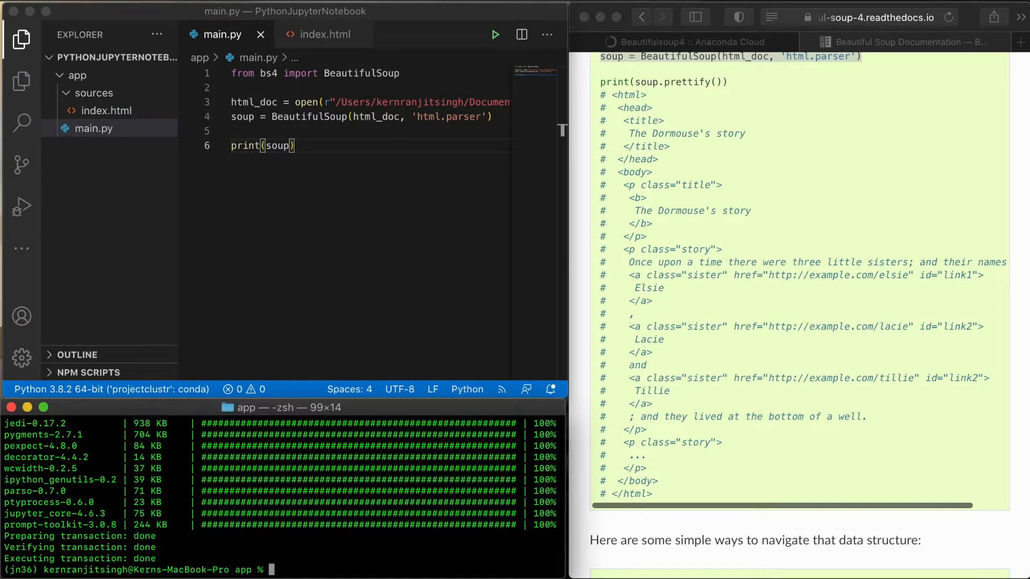
- Check with conda list, then register the kernel via 'python -m ipykernel install --user --name=jn36'
text(conda li)
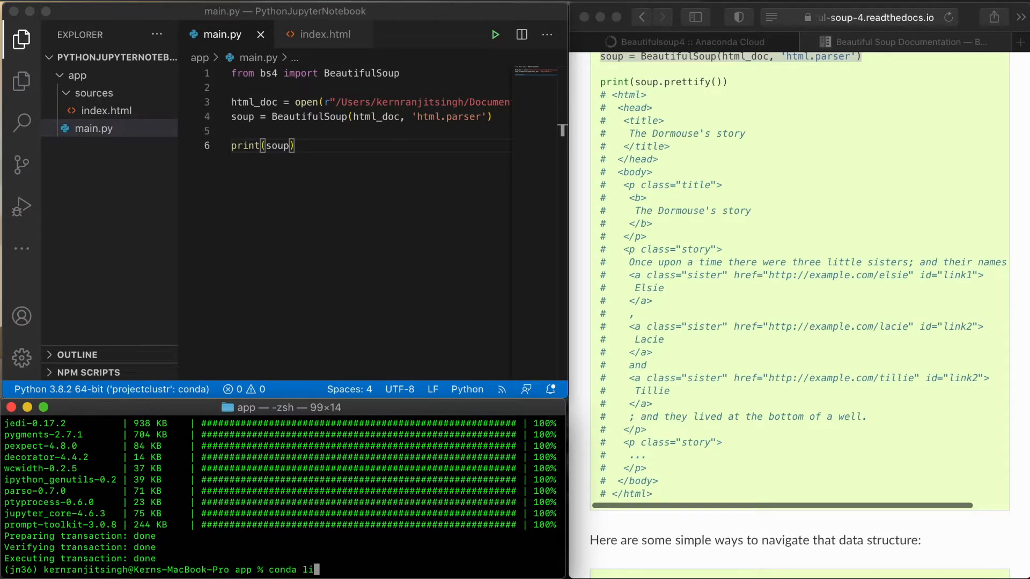
key(Enter)
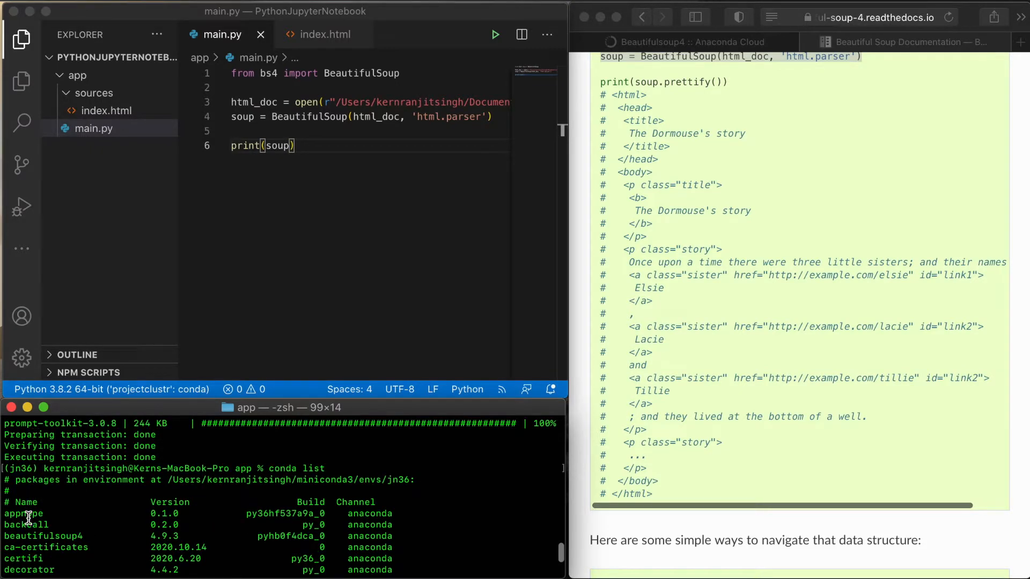
double_click(46, 547)
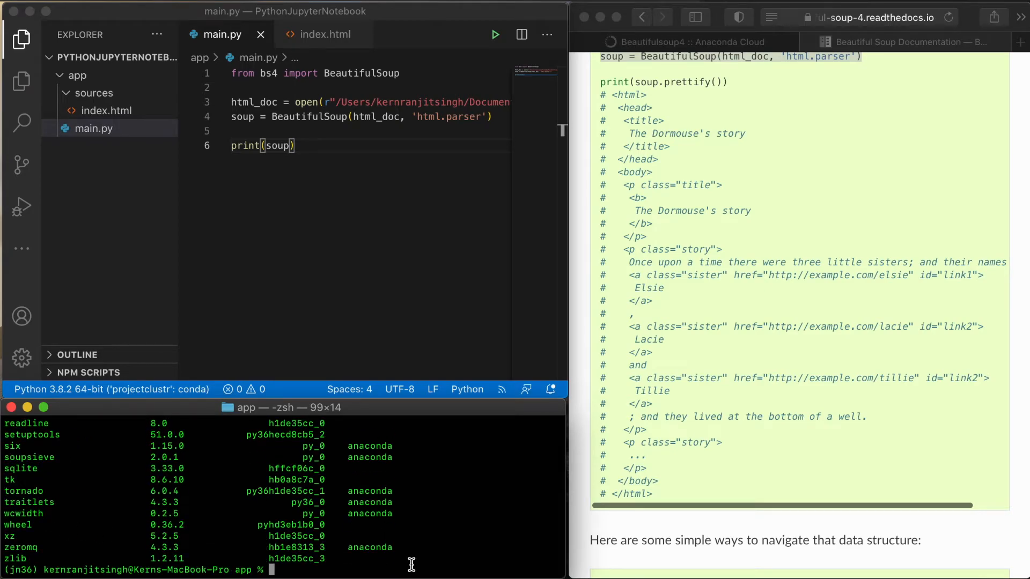
text(python -m ipykernel install --user --name=)
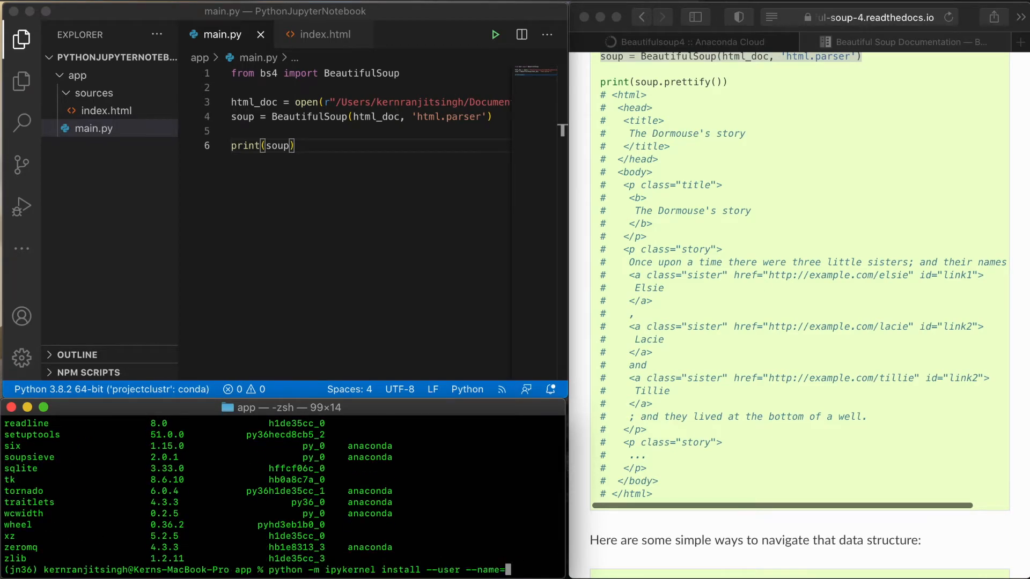
text(jn)
text(conda dea)
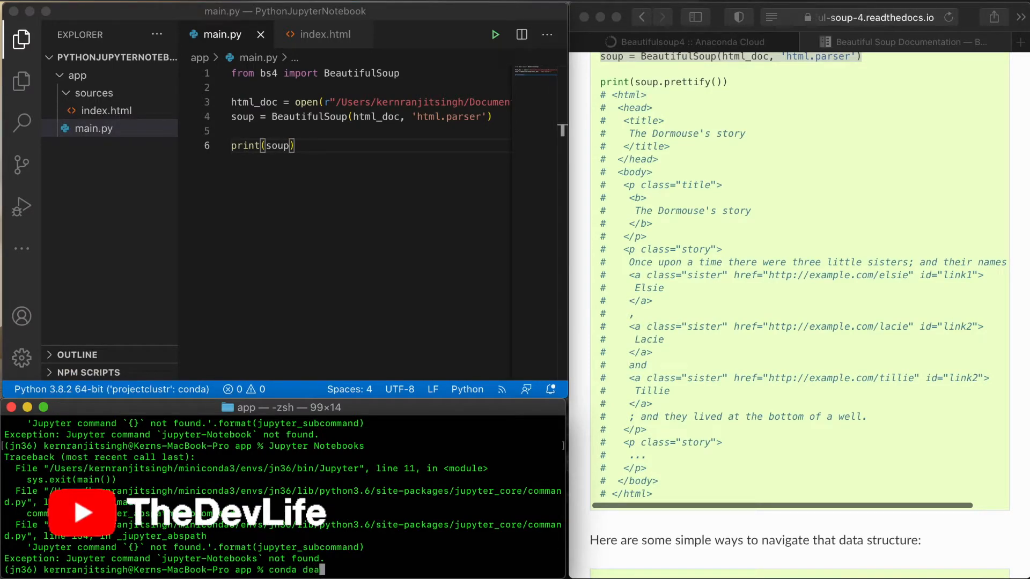
- Deactivate jn36 and launch Jupyter Notebook
key(Enter)
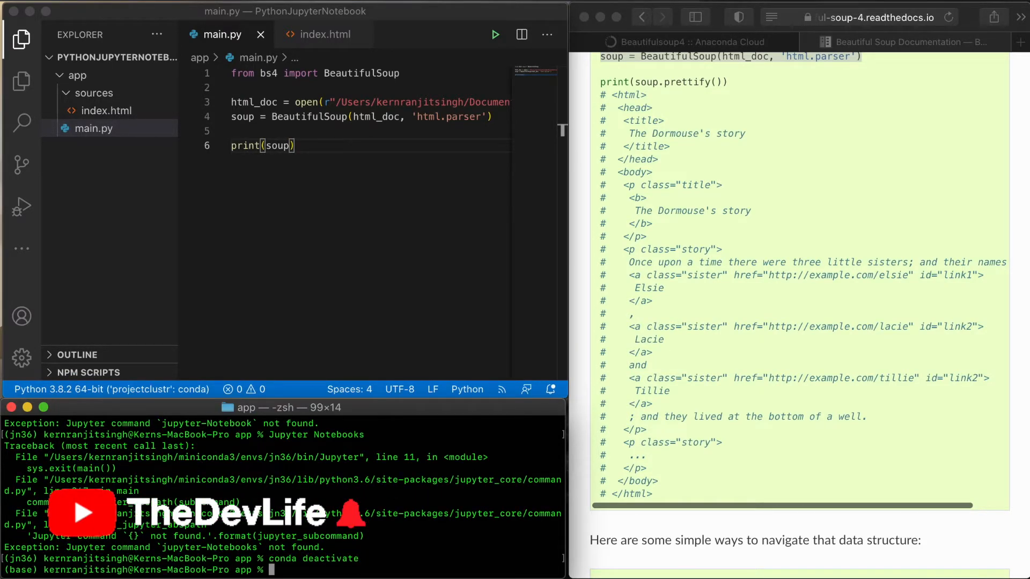
text(Jupyter Notebook)
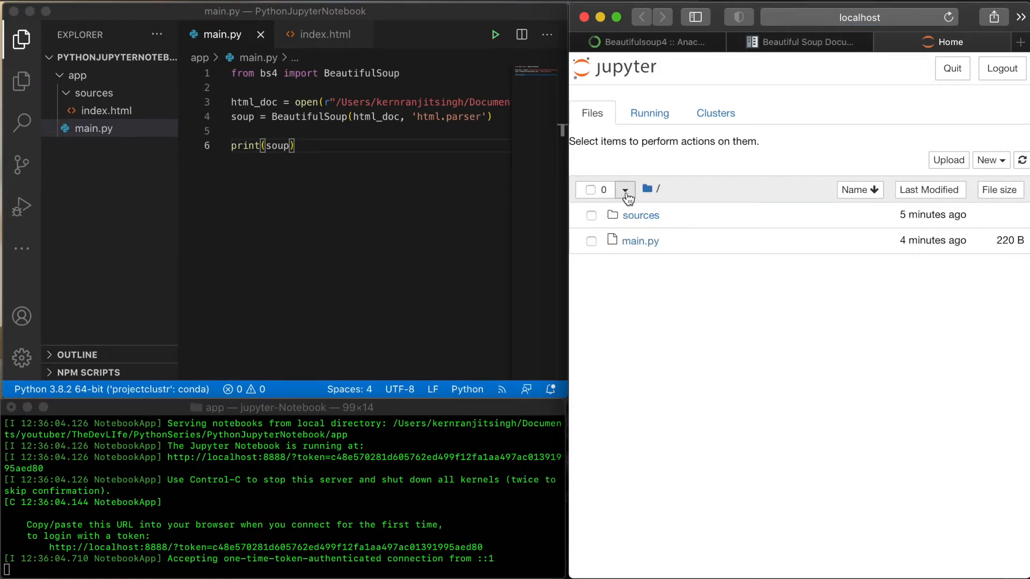
- Create a new notebook with the jn36 kernel and select all of main.py's code
click(990, 160)
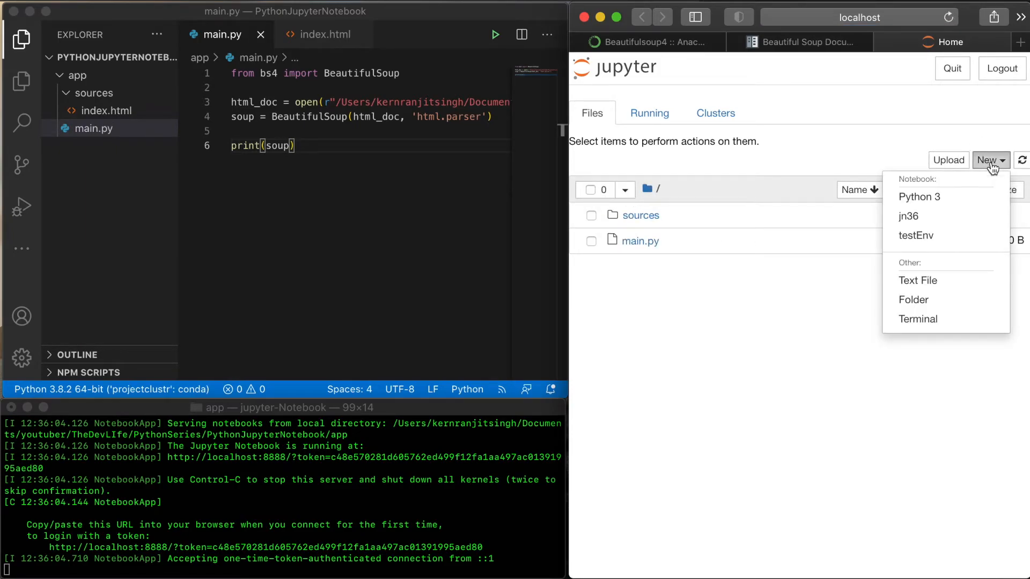
mouse_move(909, 223)
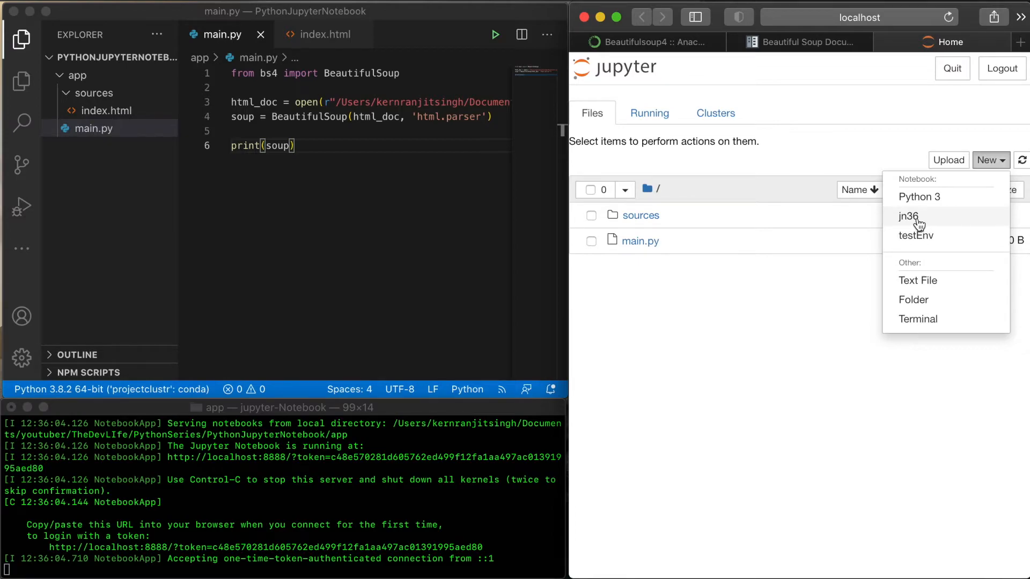
click(908, 216)
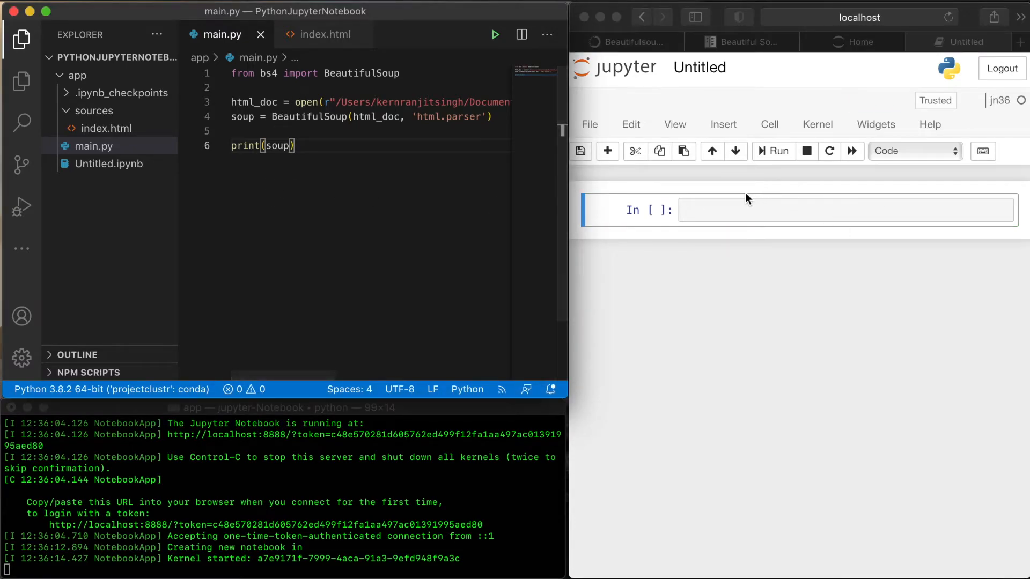
text(imp)
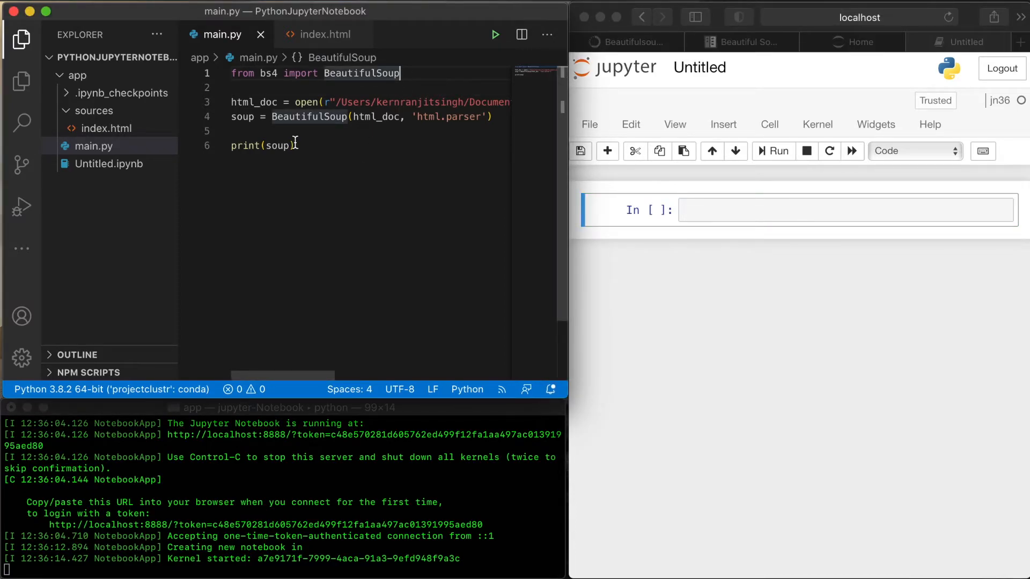
key(cmd+a)
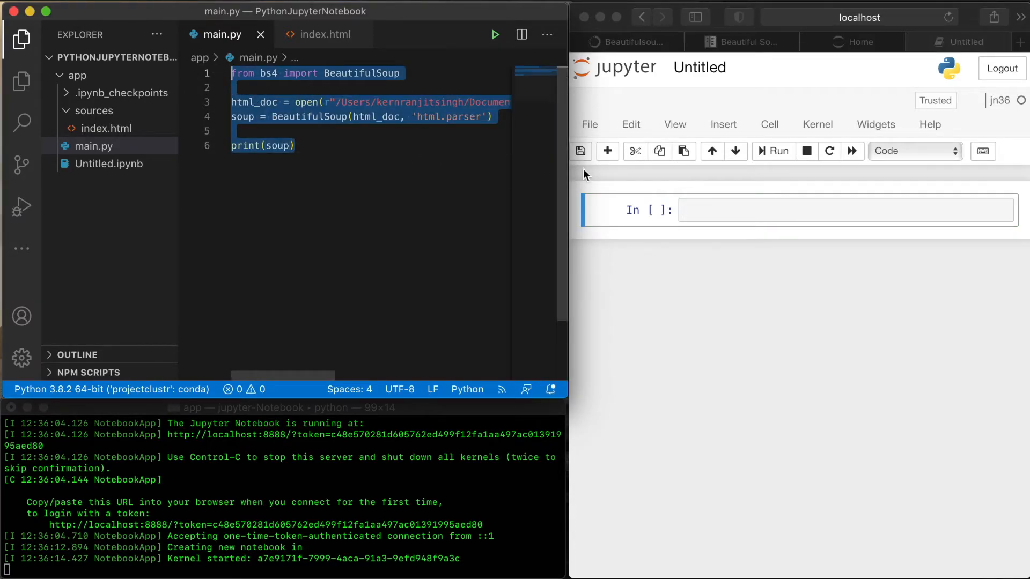
- Paste main.py's code into the empty first cell and run it
click(845, 210)
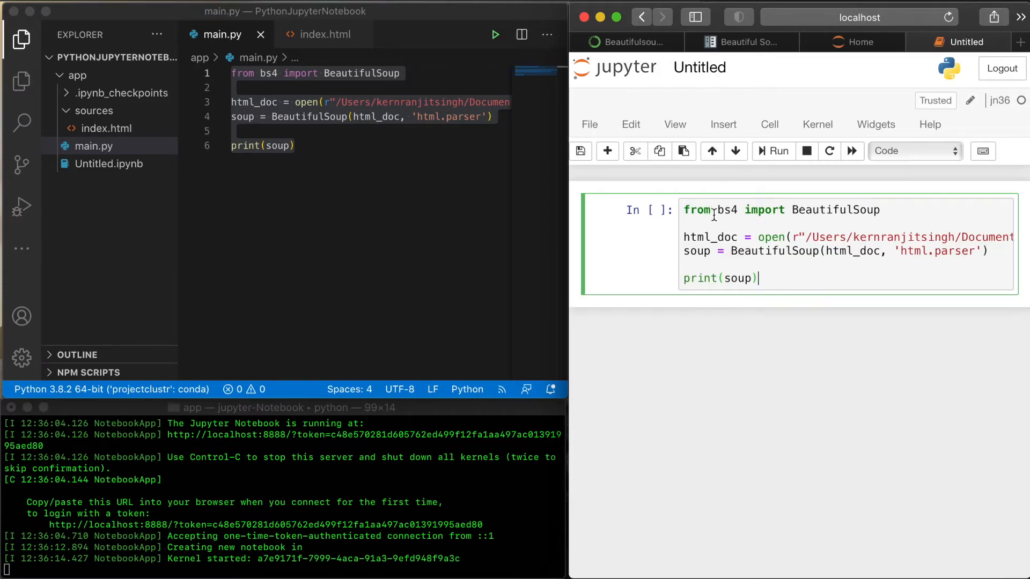
mouse_move(743, 268)
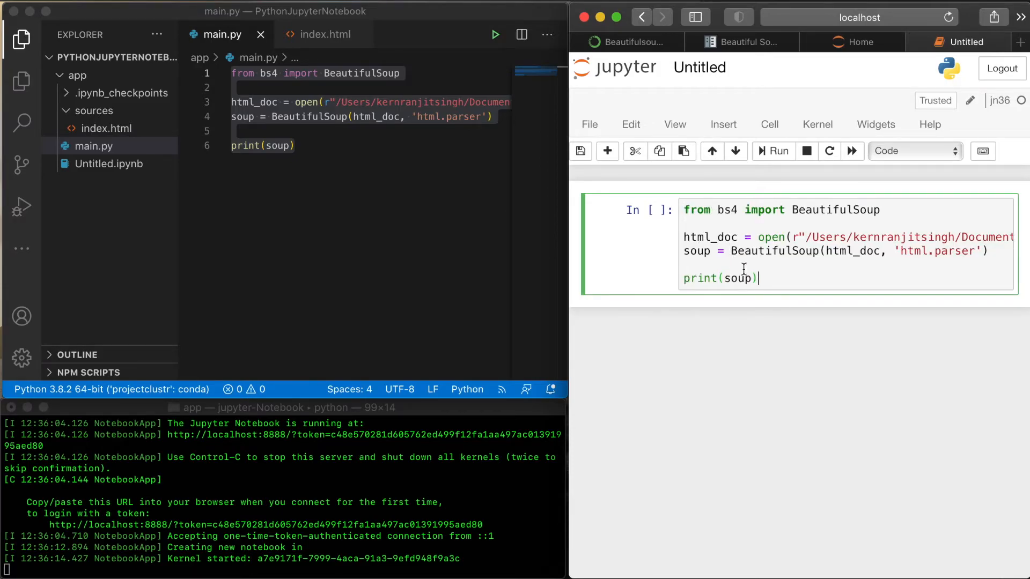
click(772, 151)
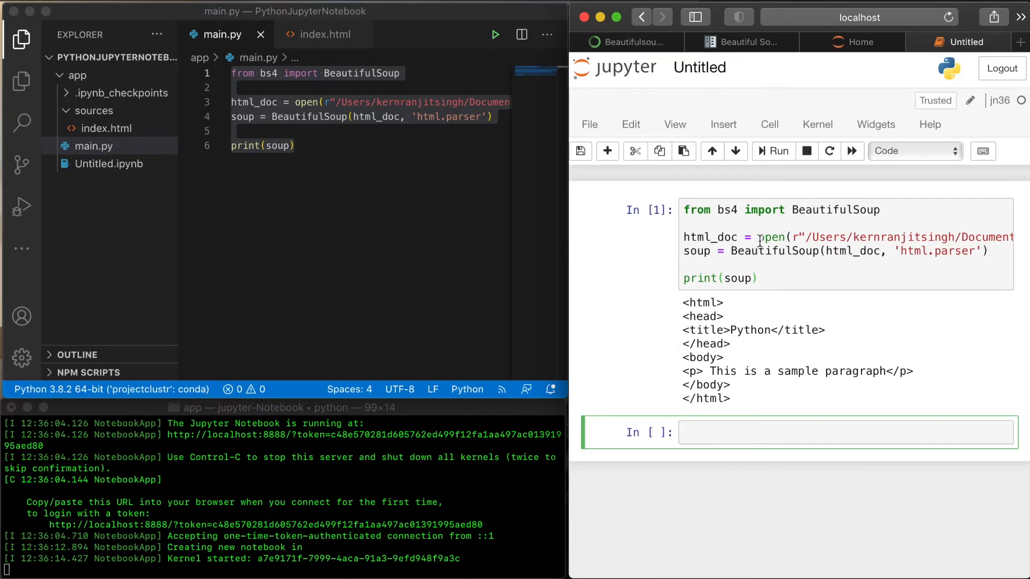
mouse_move(804, 426)
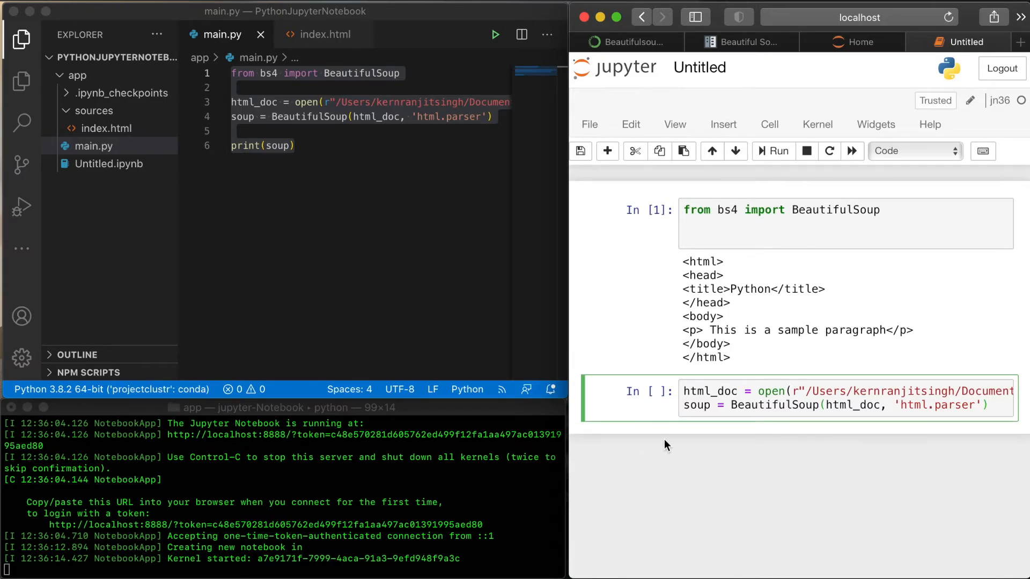
- Split the print line into its own cell, then run the import, parsing and print cells
click(722, 124)
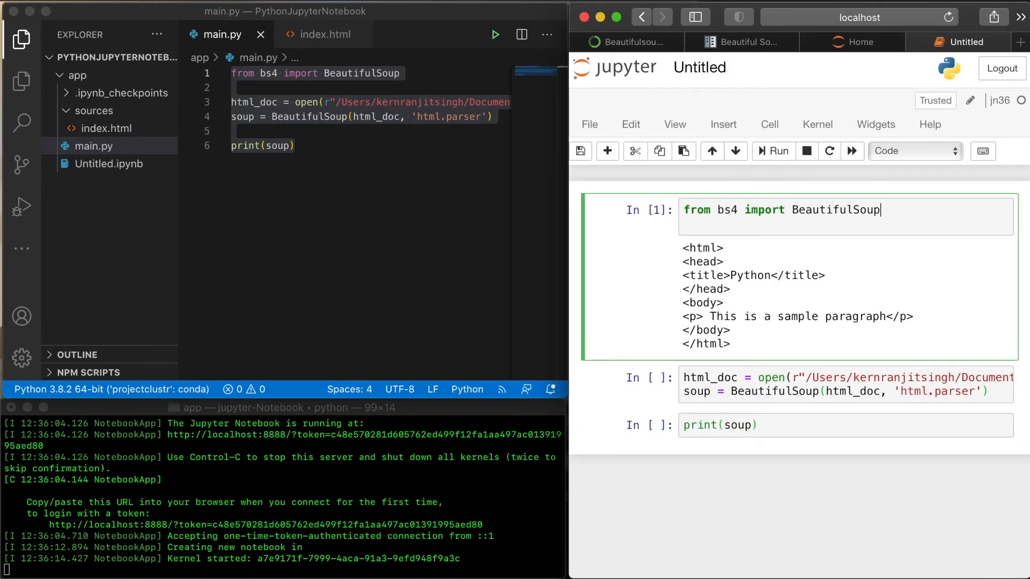
click(772, 151)
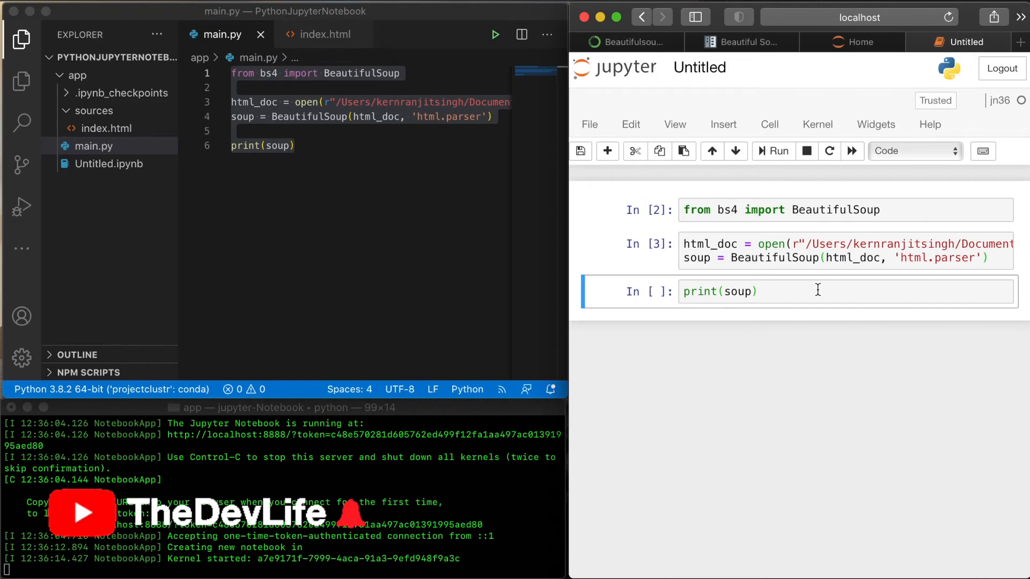
click(772, 151)
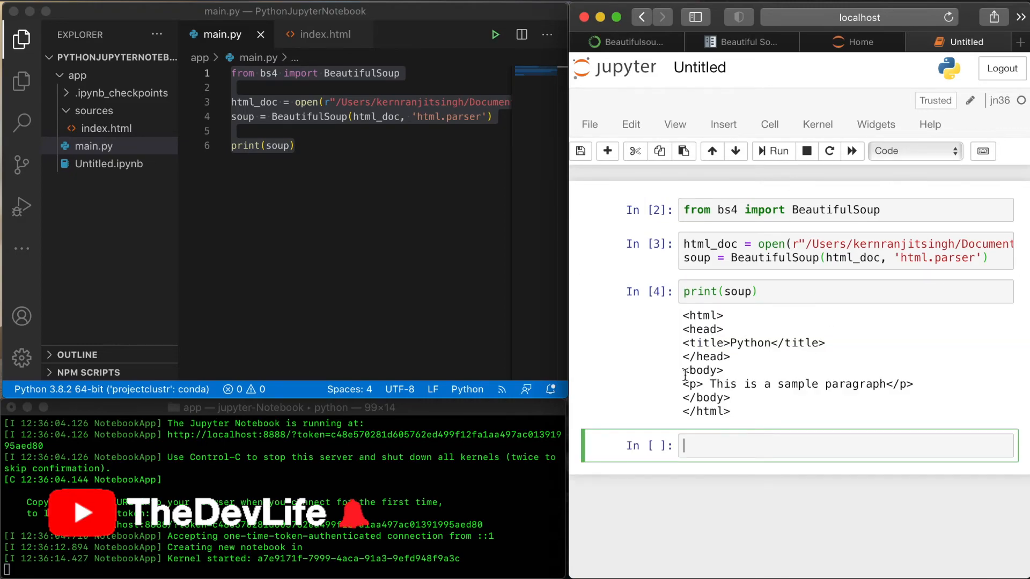